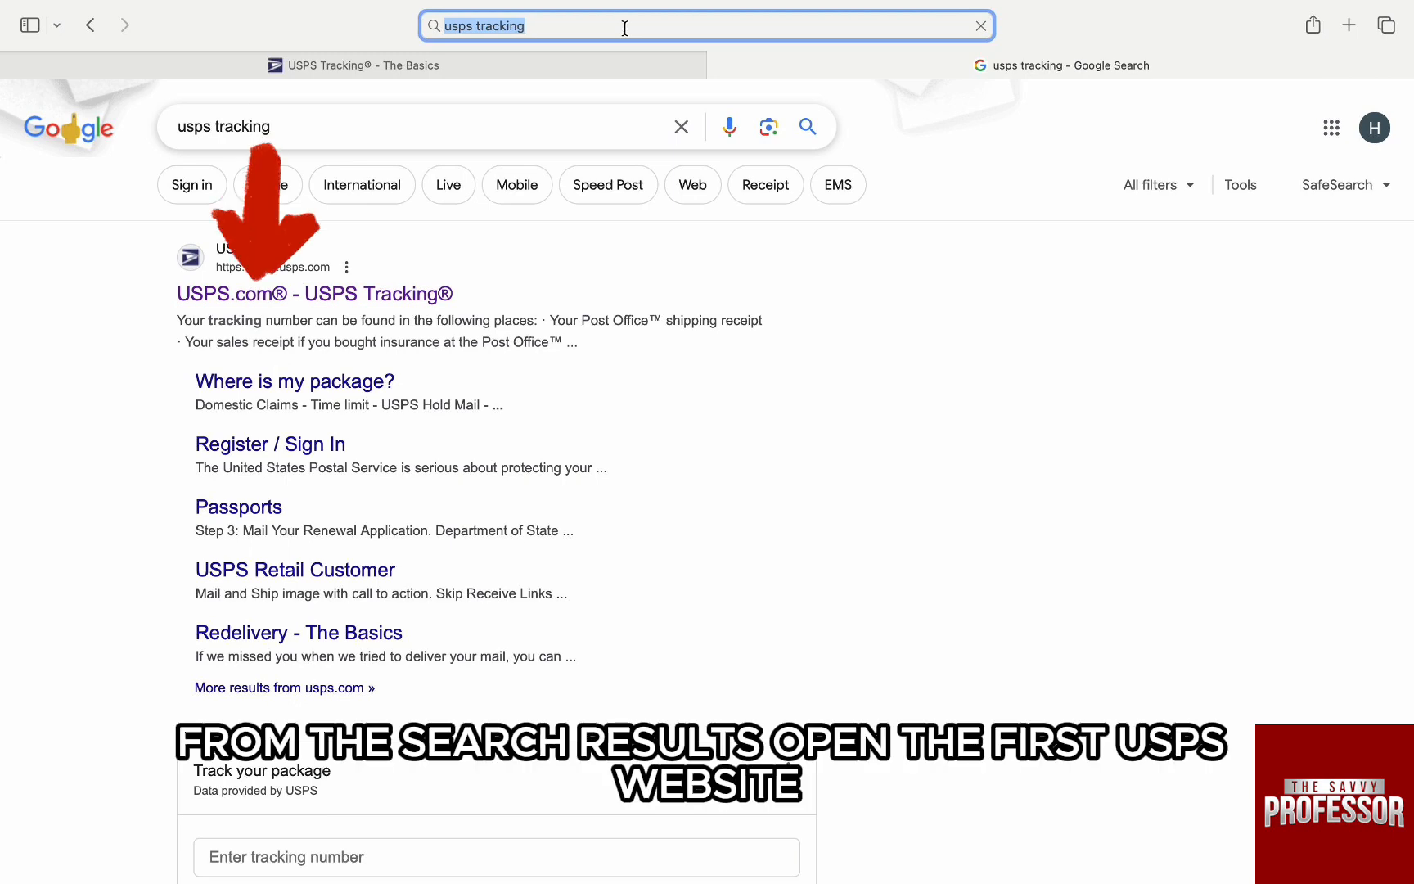
click(313, 293)
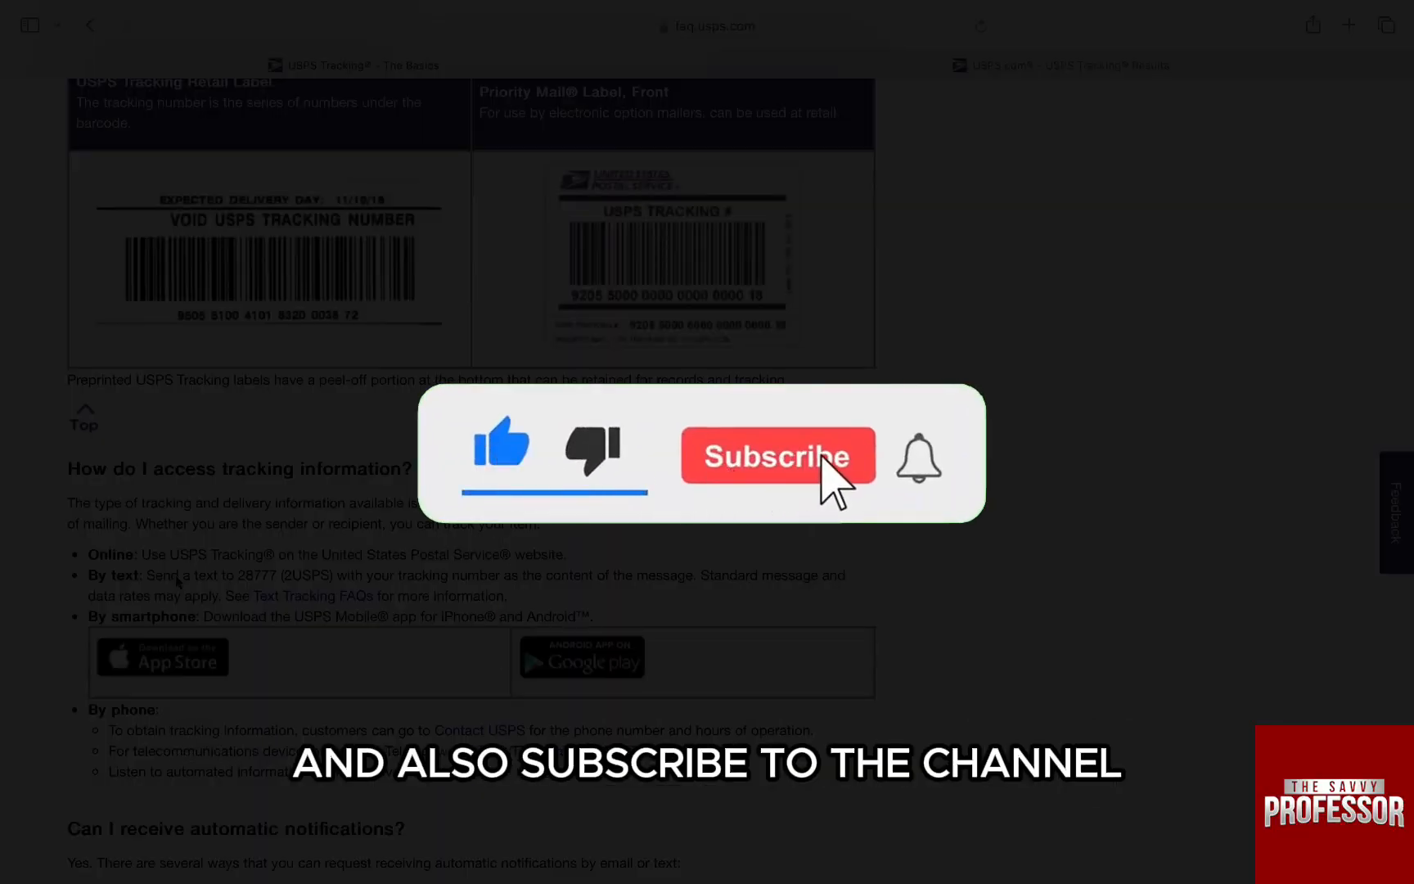
Step: Bring the 'How do I access tracking information?' FAQ answer with its 'By text' option into view
click(775, 455)
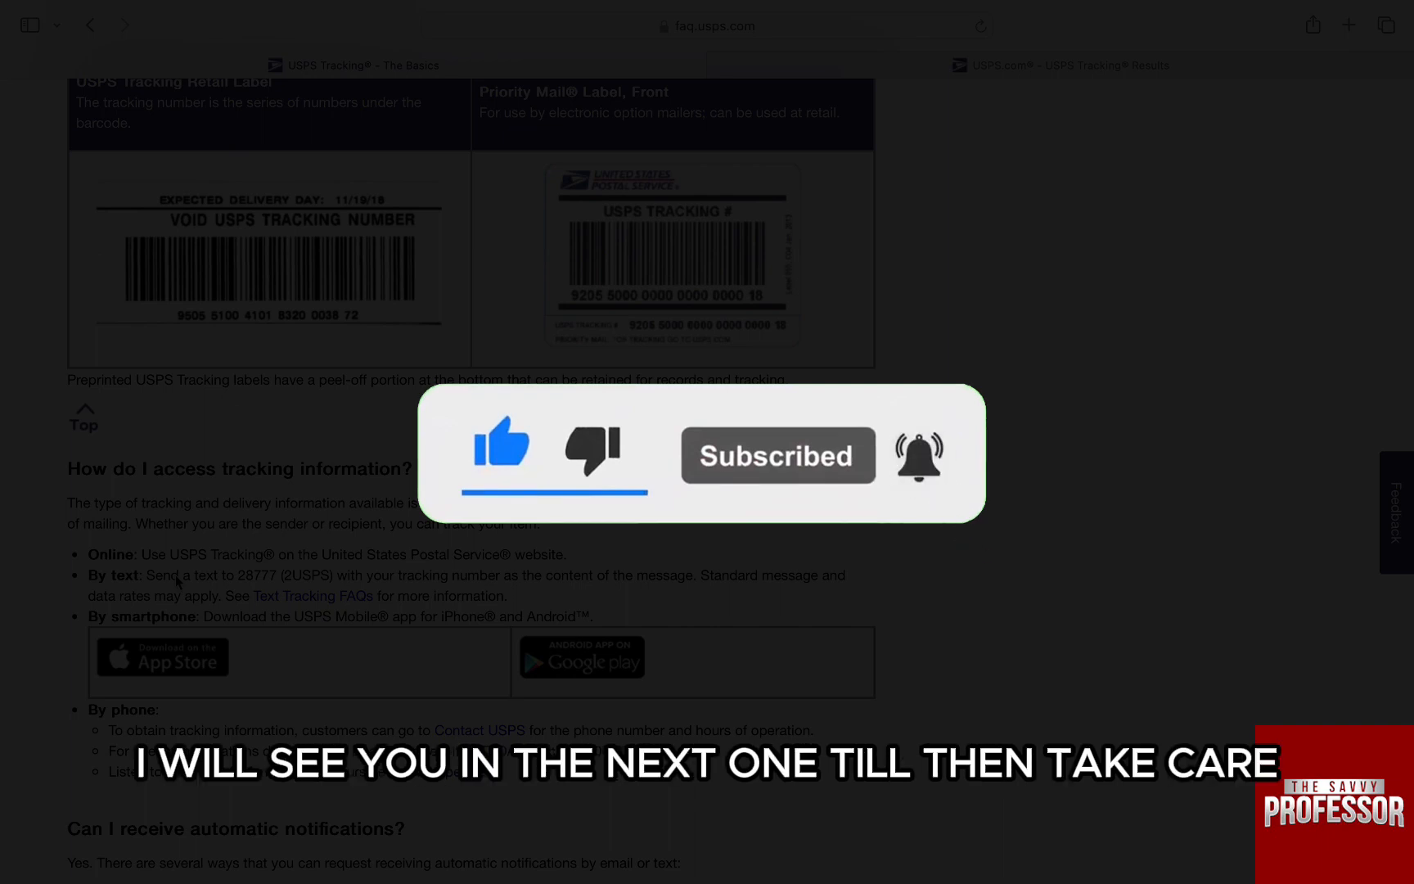